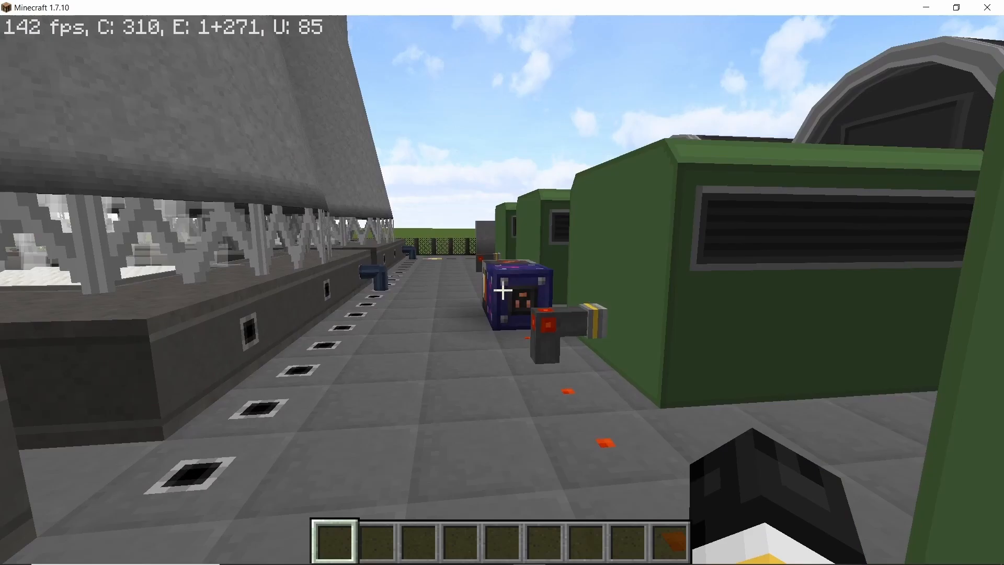
pyautogui.moveTo(501, 292)
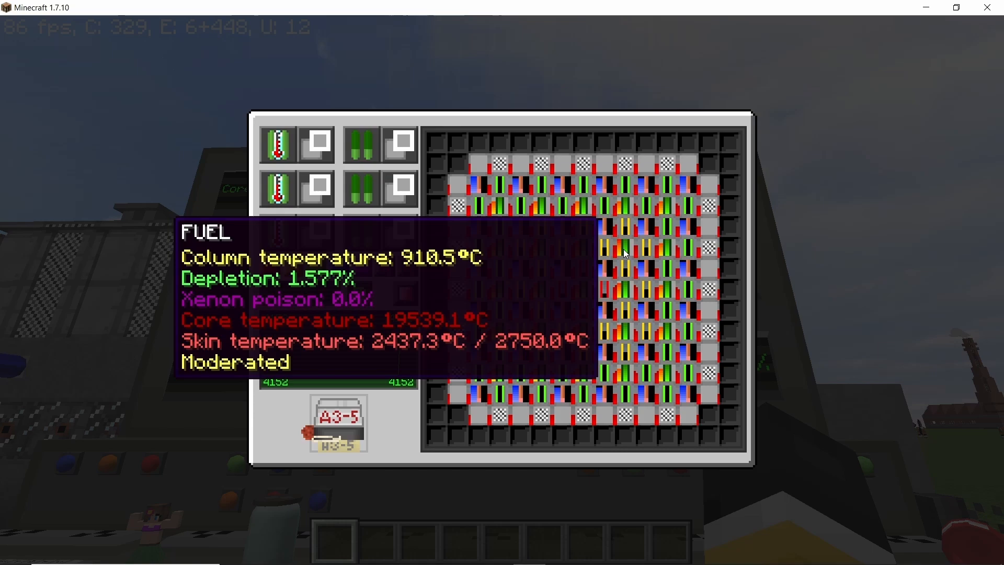
# Step: Close the menu and toggle the F3 debug overlay while positioned over the concrete plot
pyautogui.press('Escape')
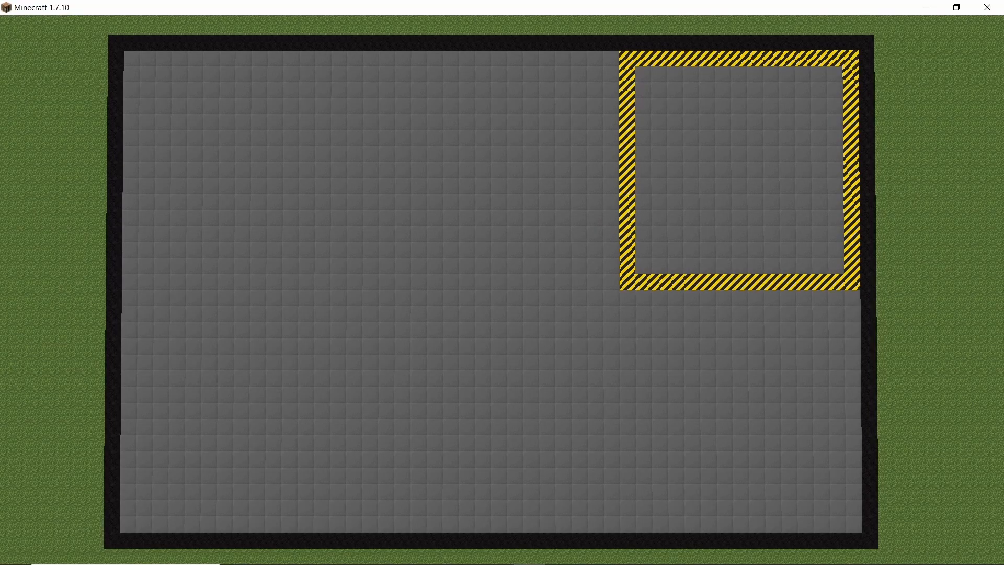
pyautogui.press('F3')
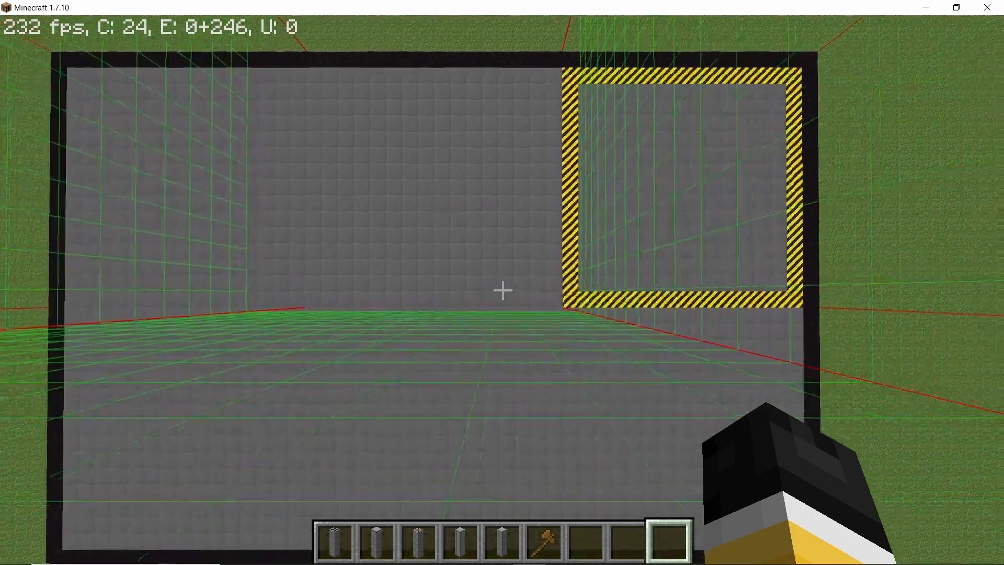
pyautogui.moveTo(502, 291)
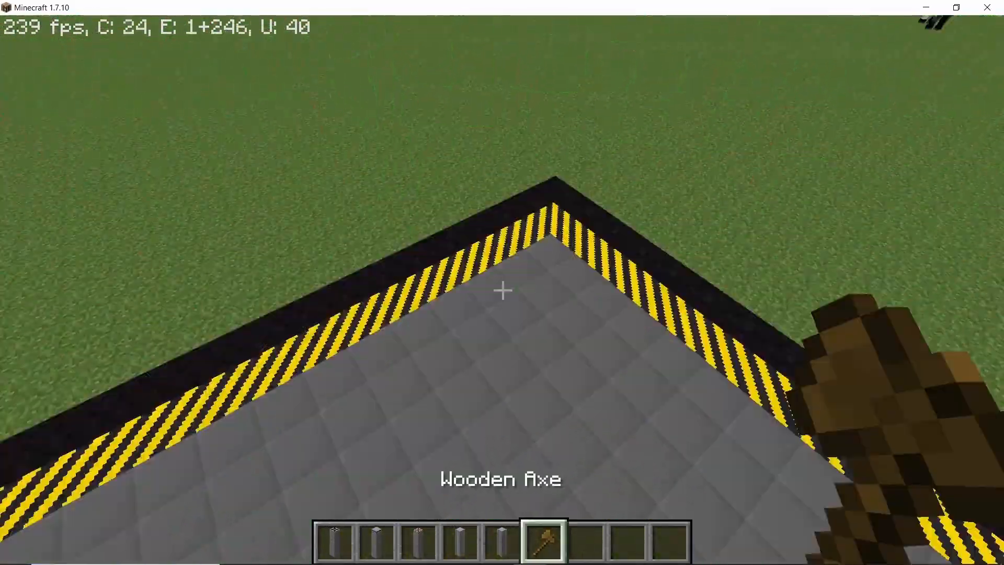
pyautogui.click(502, 290)
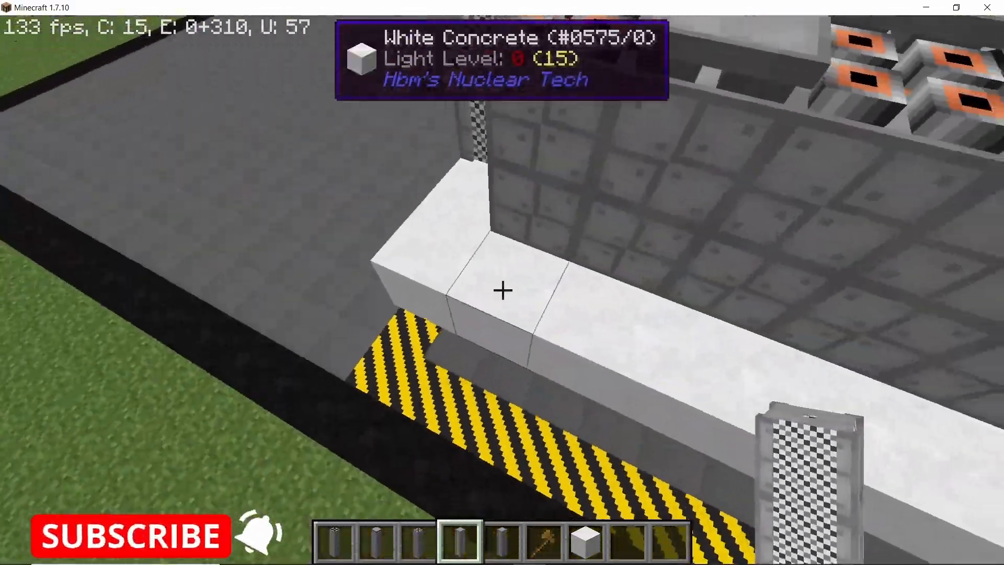
pyautogui.moveTo(502, 289)
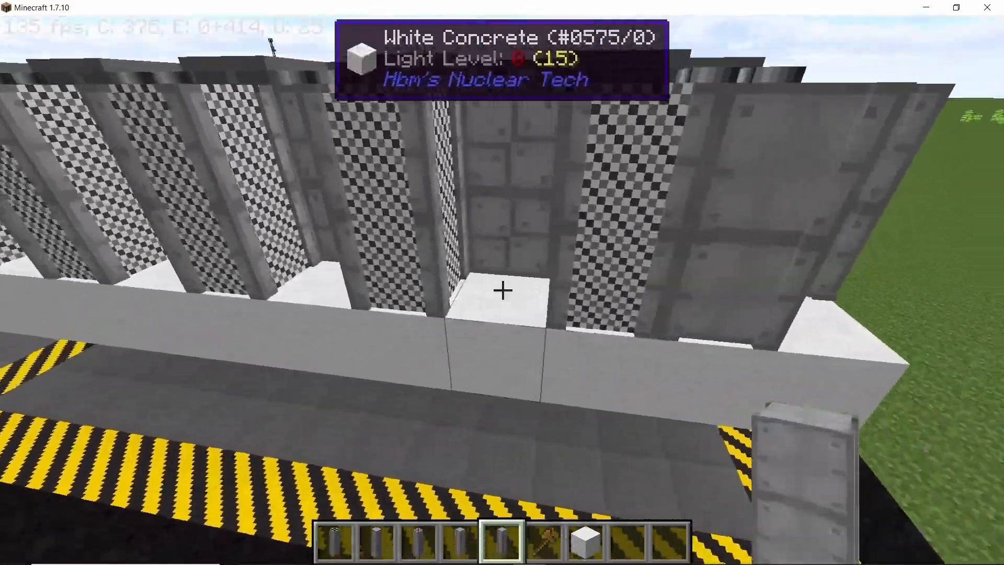
pyautogui.moveTo(501, 290)
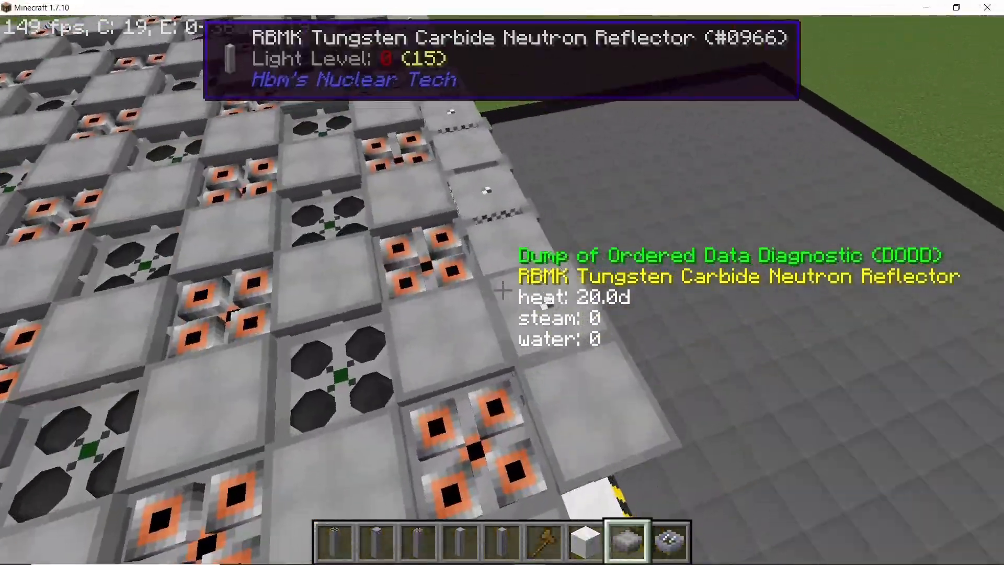
pyautogui.moveTo(501, 283)
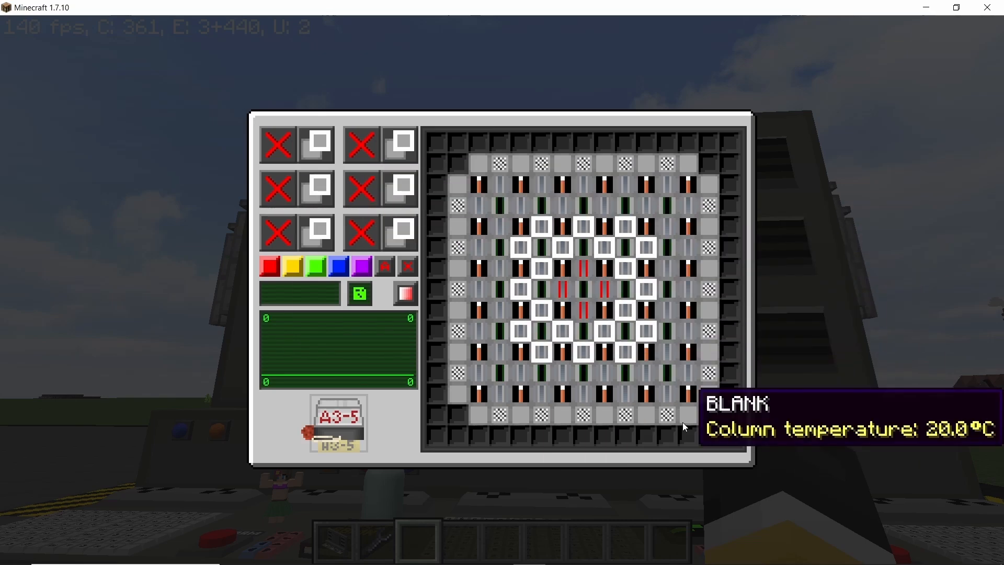
pyautogui.moveTo(293, 265)
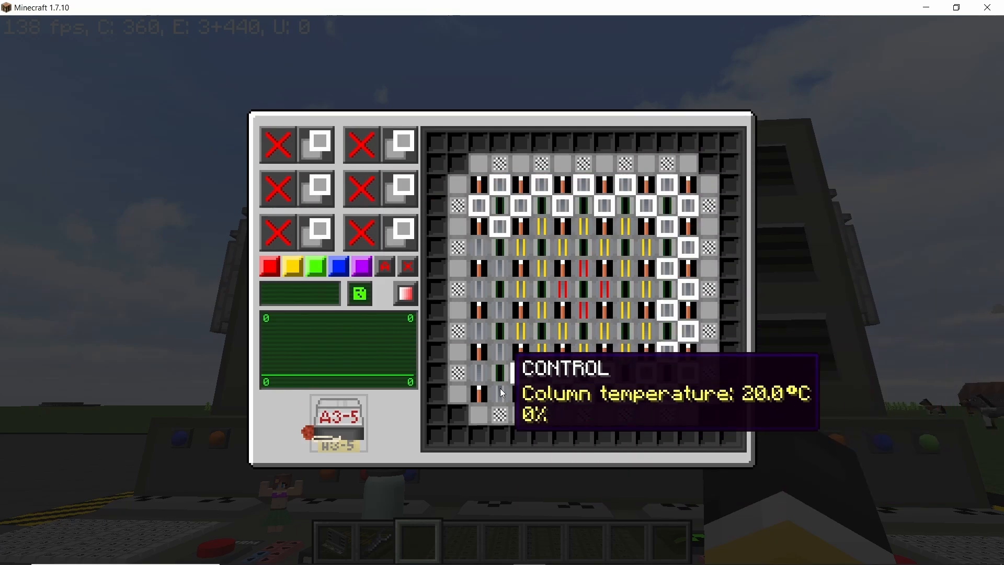
pyautogui.moveTo(771, 377)
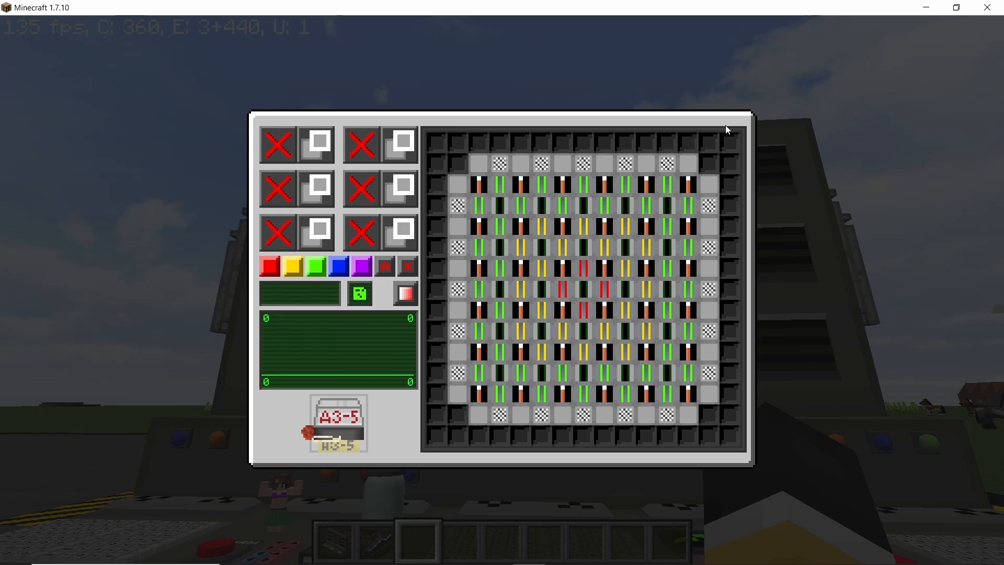
pyautogui.moveTo(805, 107)
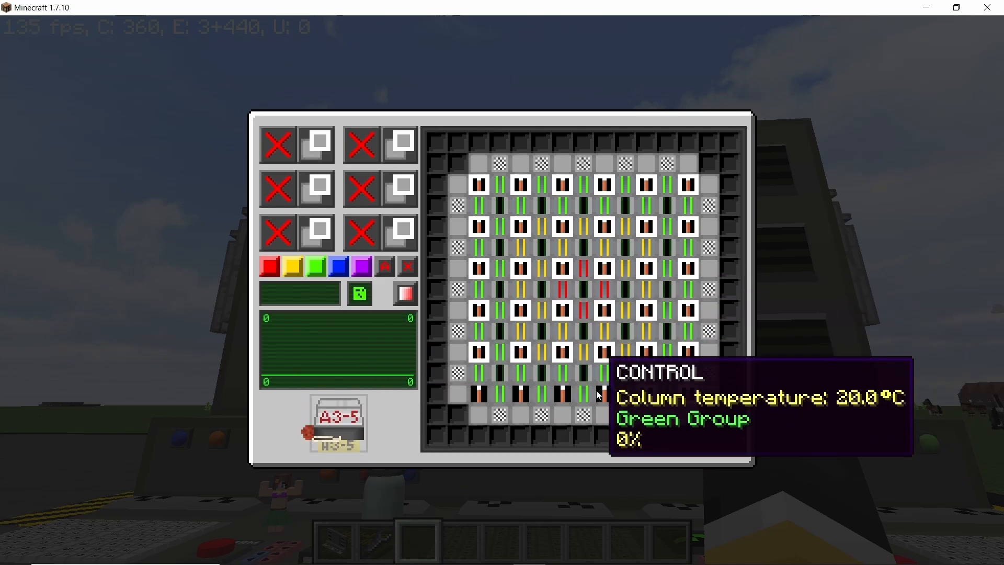
pyautogui.moveTo(688, 186)
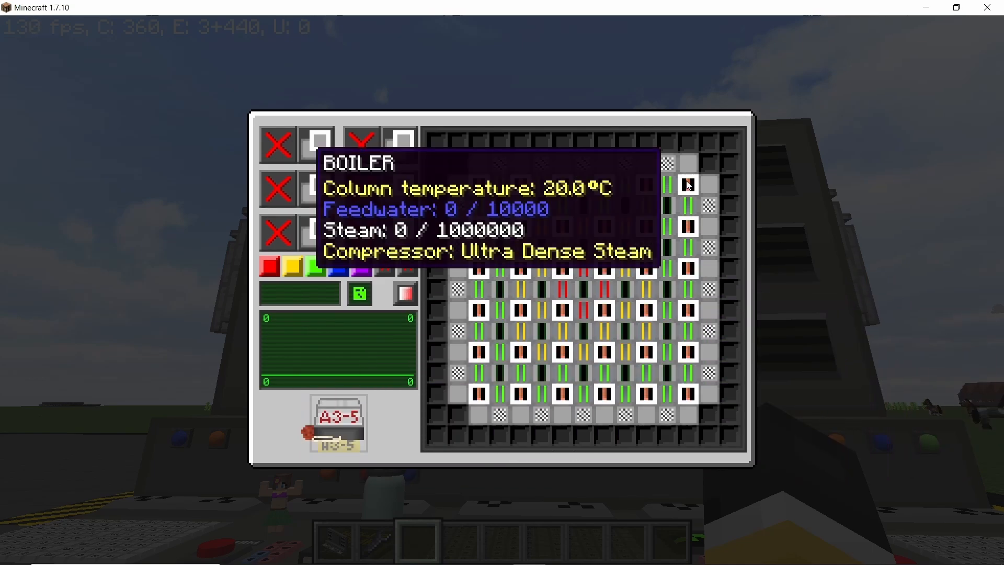
pyautogui.press('Escape')
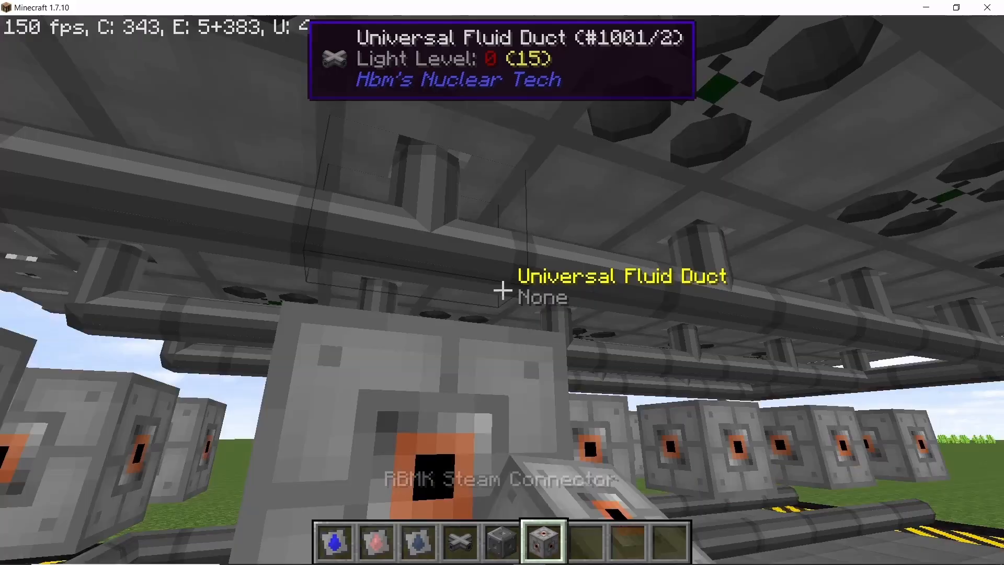
# Step: Close the inventory screen after placing the Universal Fluid Ducts under the reactor
pyautogui.press('Escape')
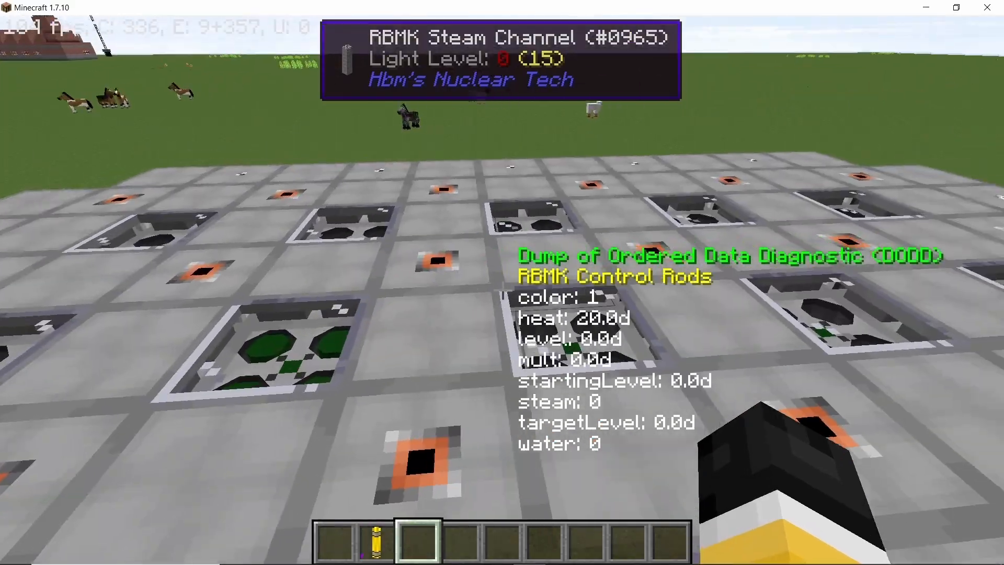
# Step: Shift-click fuel rods from the inventory into the RBMK fuel channels, then close the screen
pyautogui.press('e')
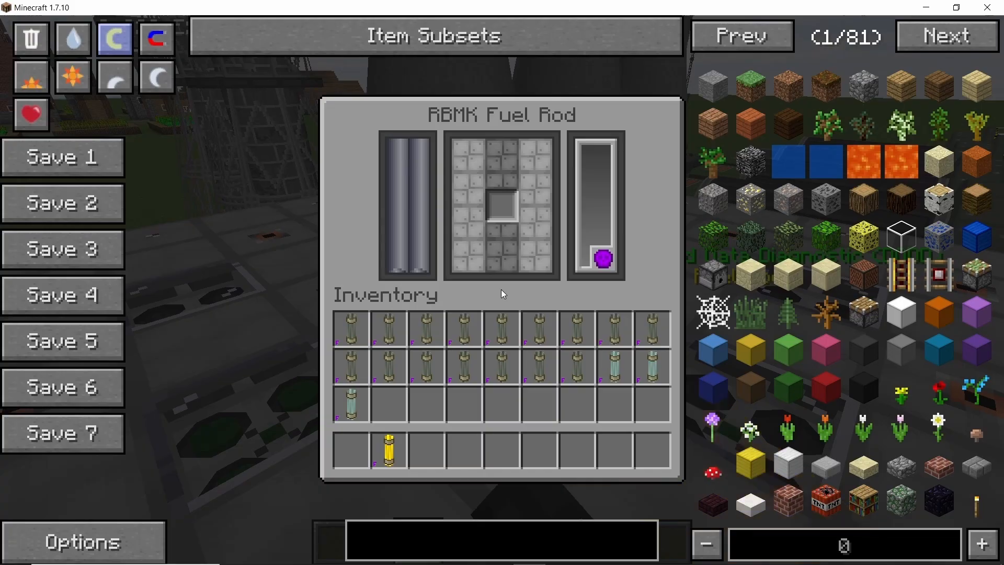
pyautogui.press('Escape')
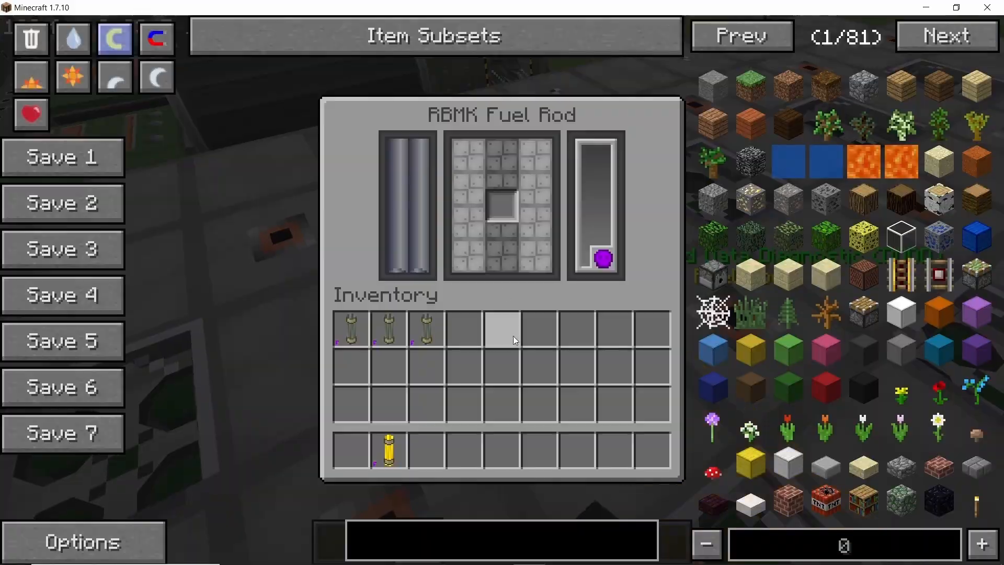
pyautogui.press('Escape')
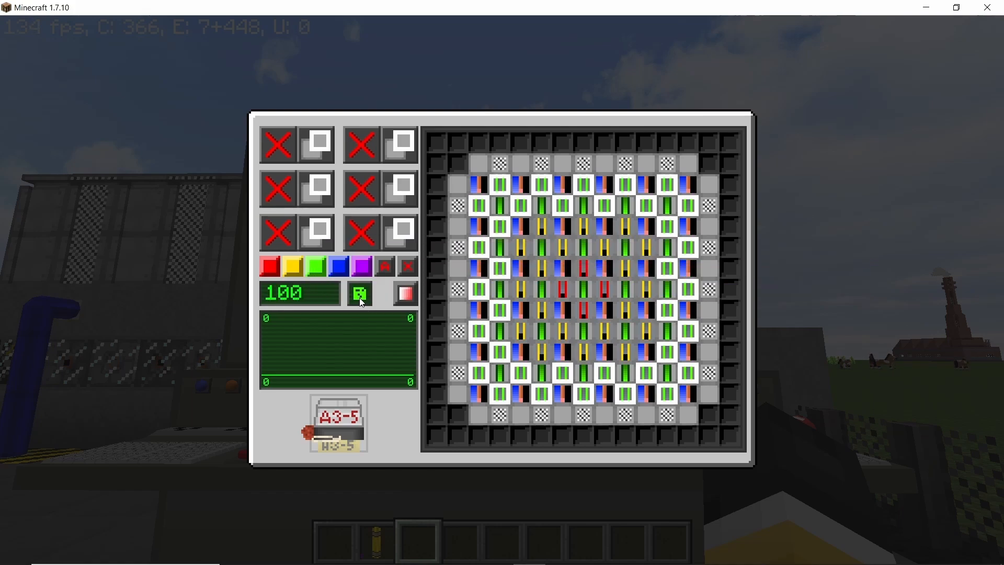
# Step: Close the reactor console after setting all control rods to level 100
pyautogui.press('Escape')
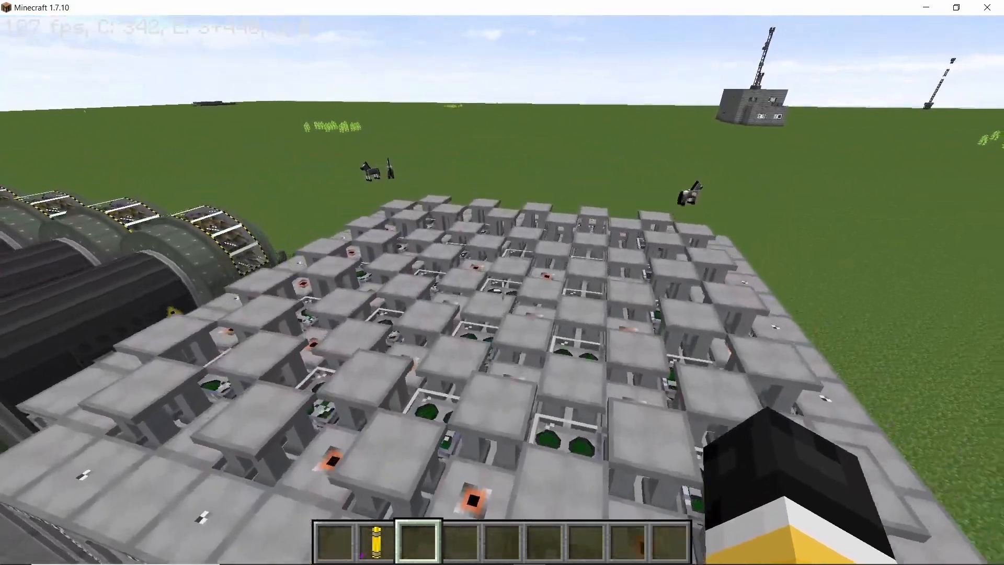
pyautogui.moveTo(502, 283)
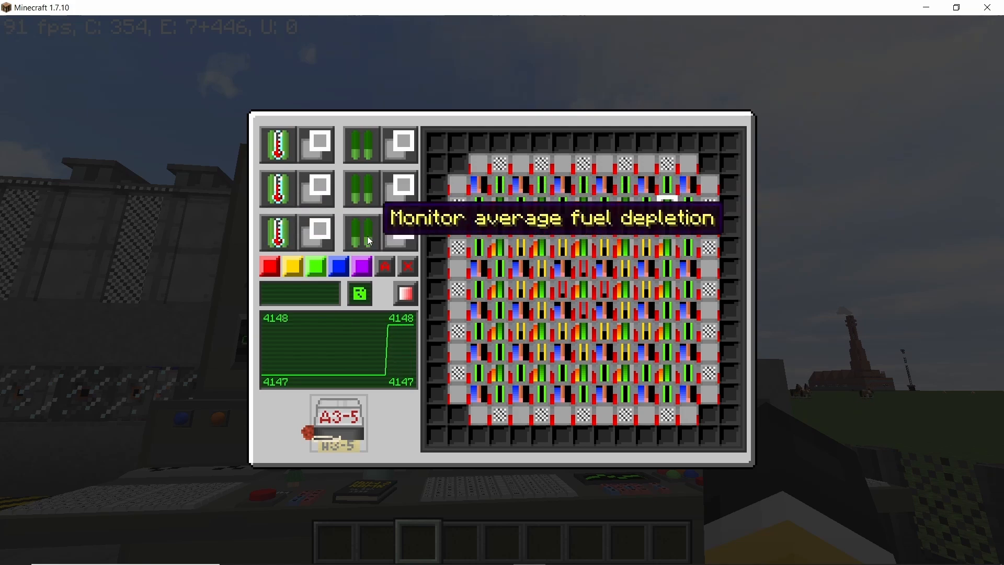
# Step: Close the console after switching displays to temperature and fuel depletion monitoring
pyautogui.press('Escape')
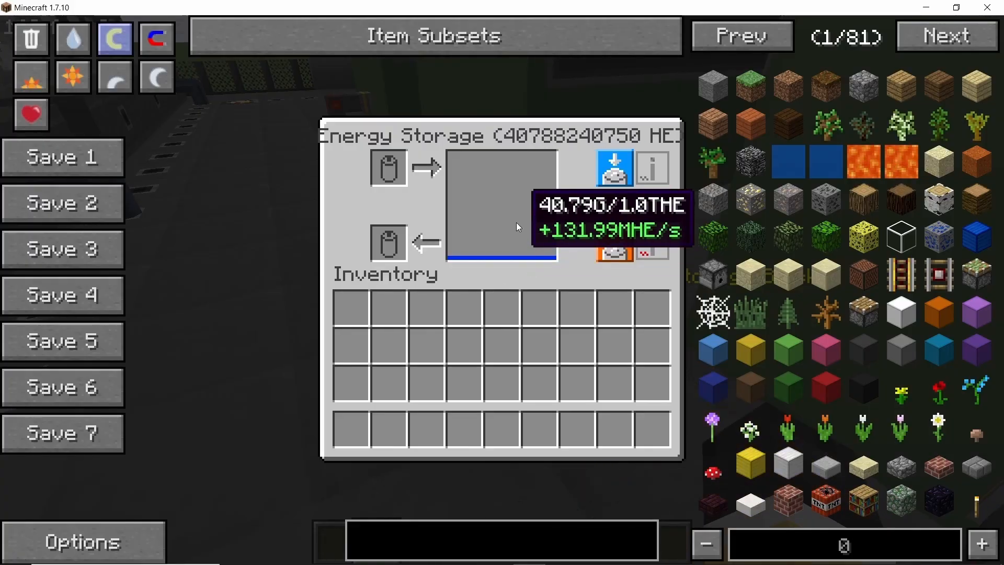
pyautogui.press('Escape')
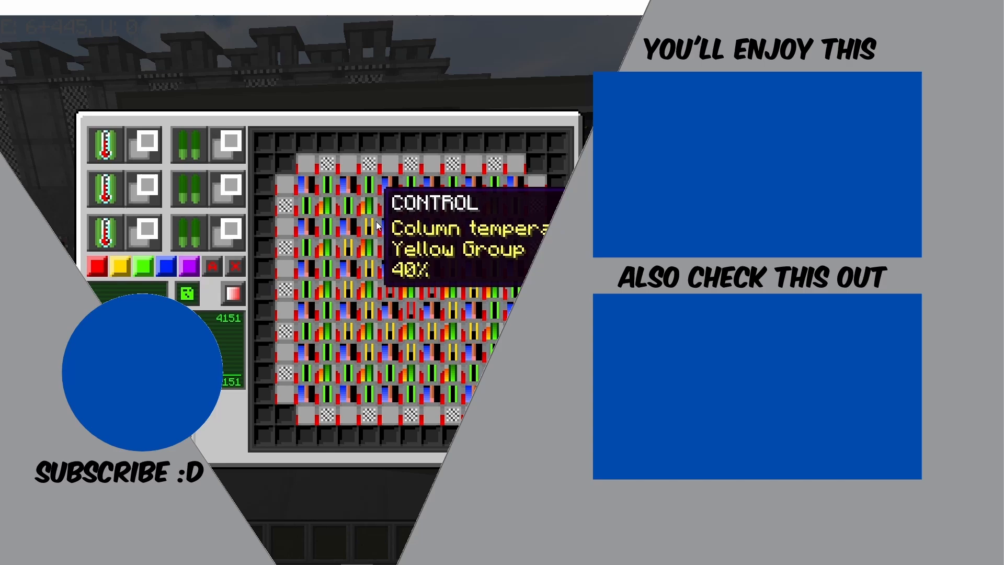
# Step: Close the reactor console showing core temperatures around 1864–2436 °C
pyautogui.press('Escape')
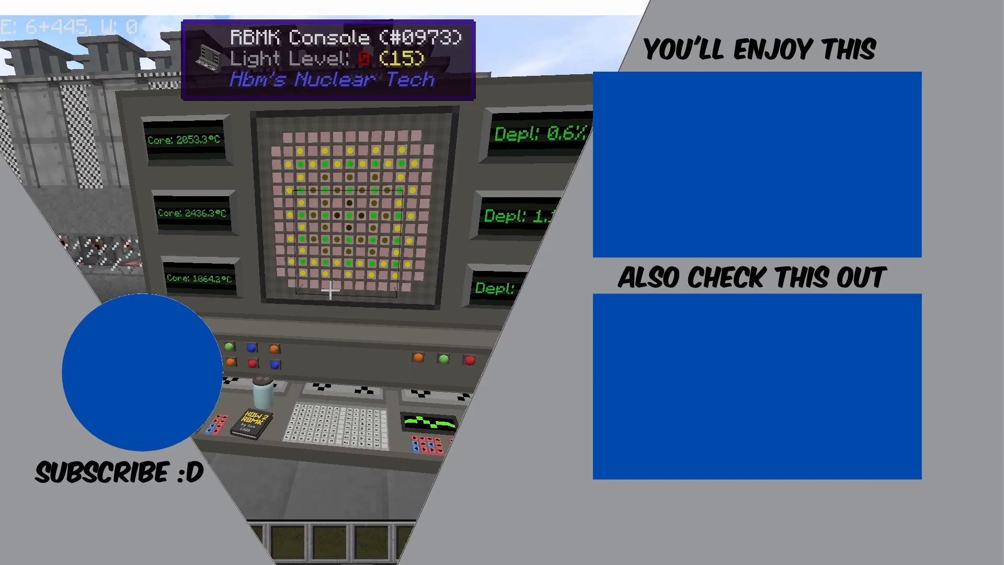
pyautogui.moveTo(319, 288)
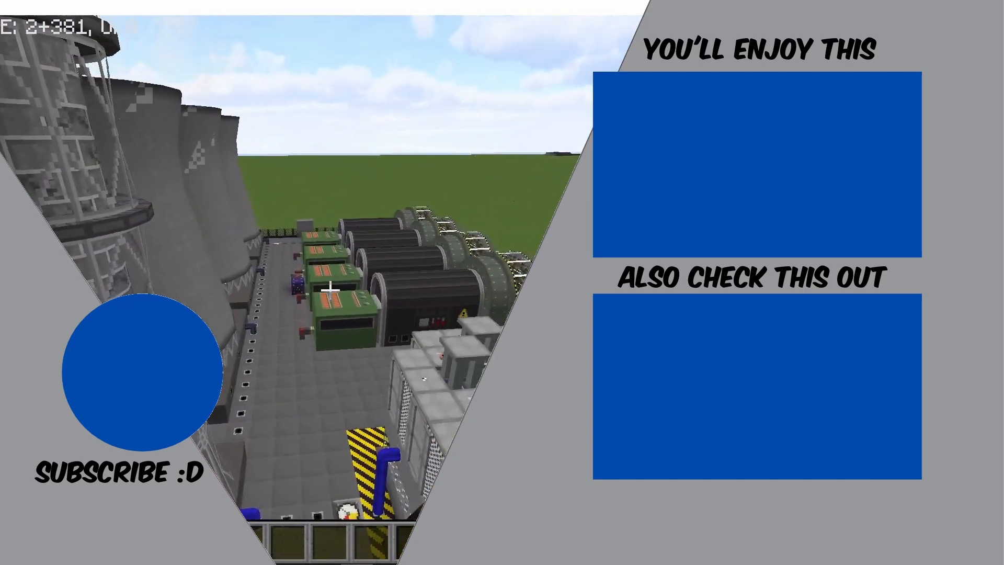